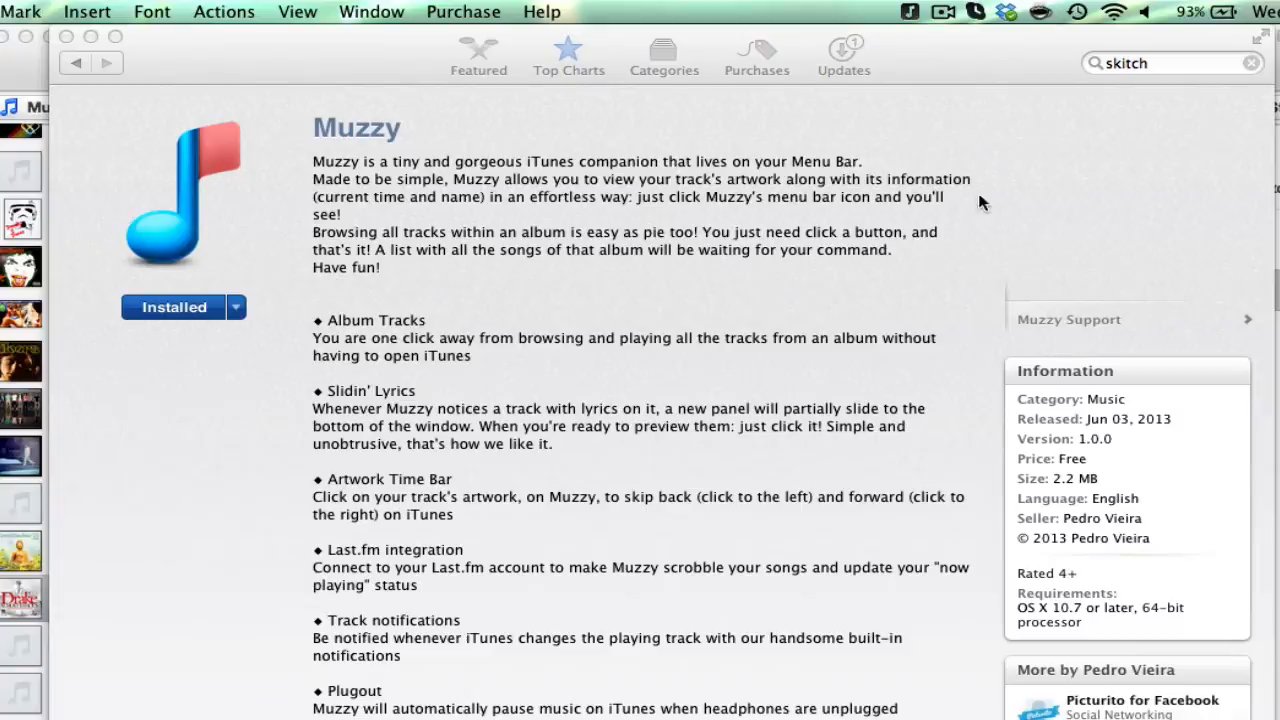
# - Scroll the Muzzy App Store listing down to its artwork time bar screenshot
pyautogui.scroll(-3)
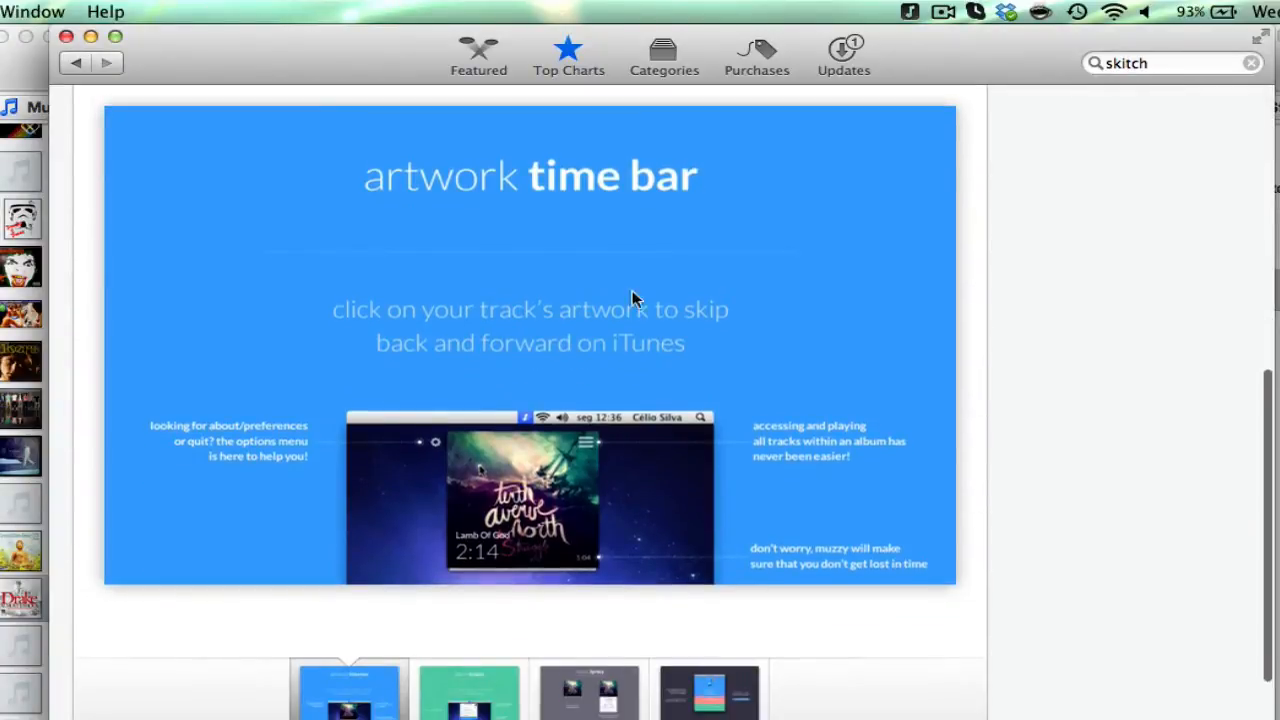
# - Show Muzzy's now-playing popover, then open About/Preferences from its options menu
pyautogui.click(908, 11)
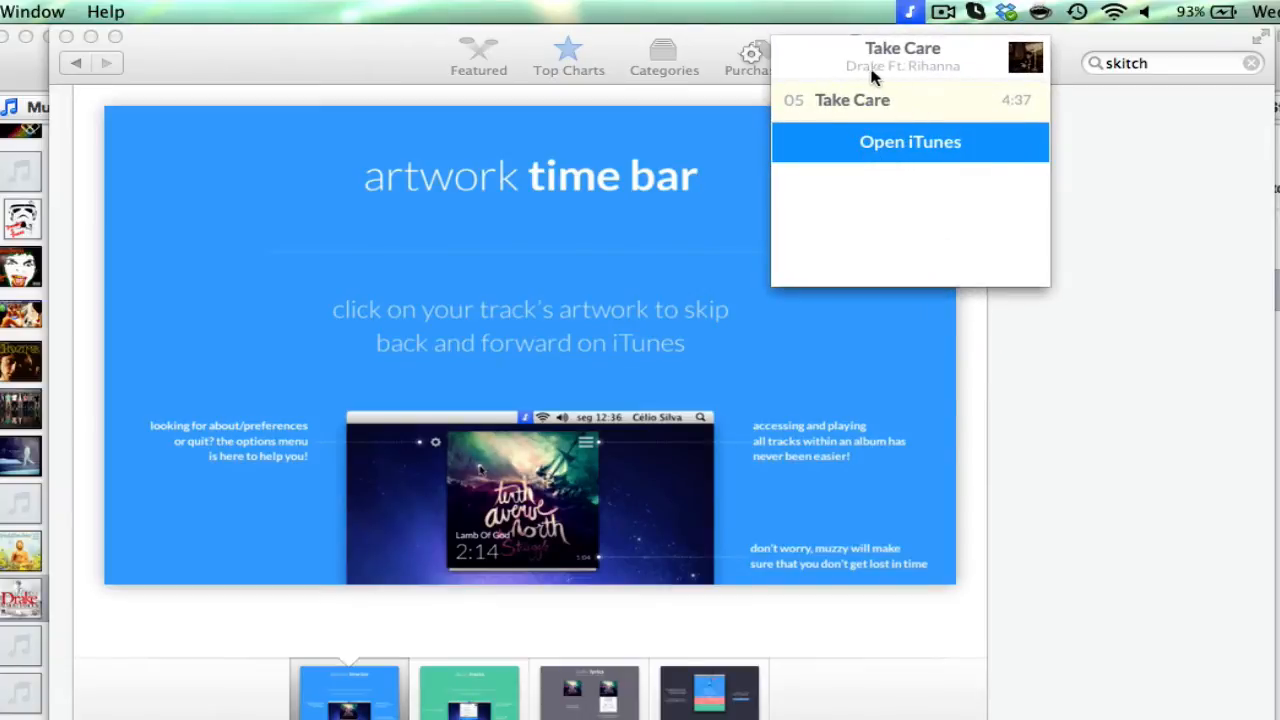
pyautogui.moveTo(878, 148)
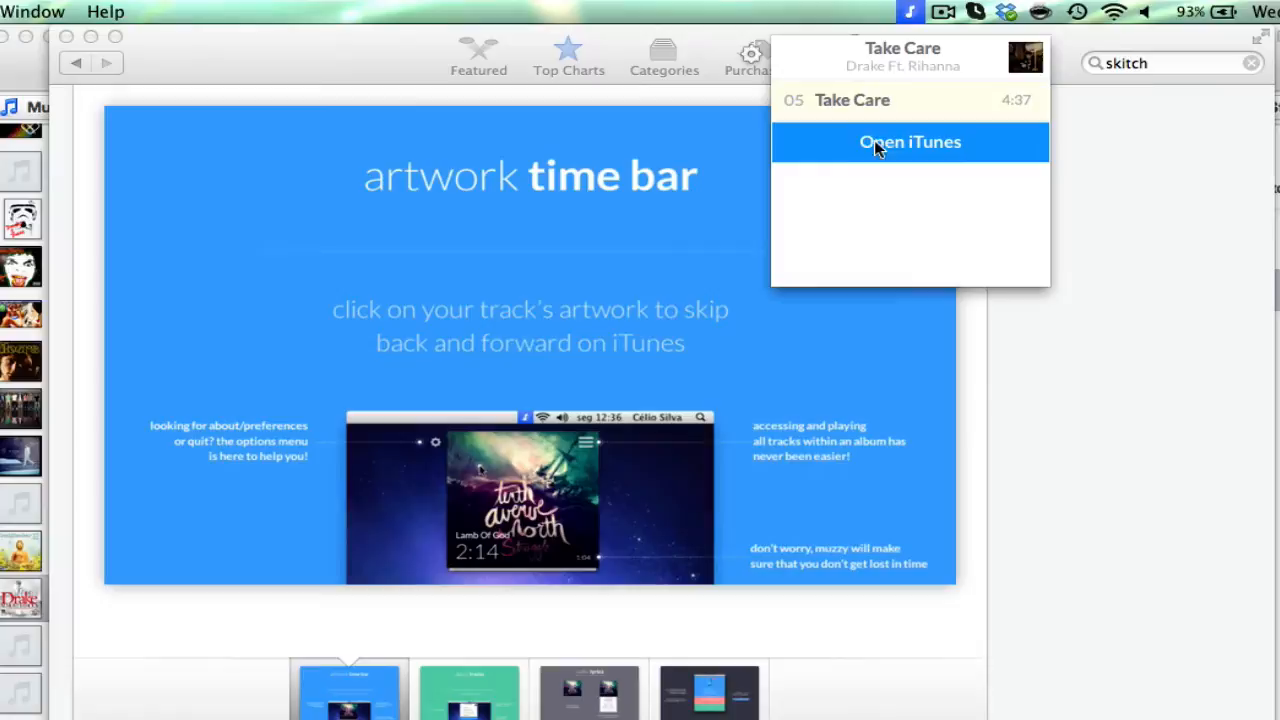
pyautogui.moveTo(793, 95)
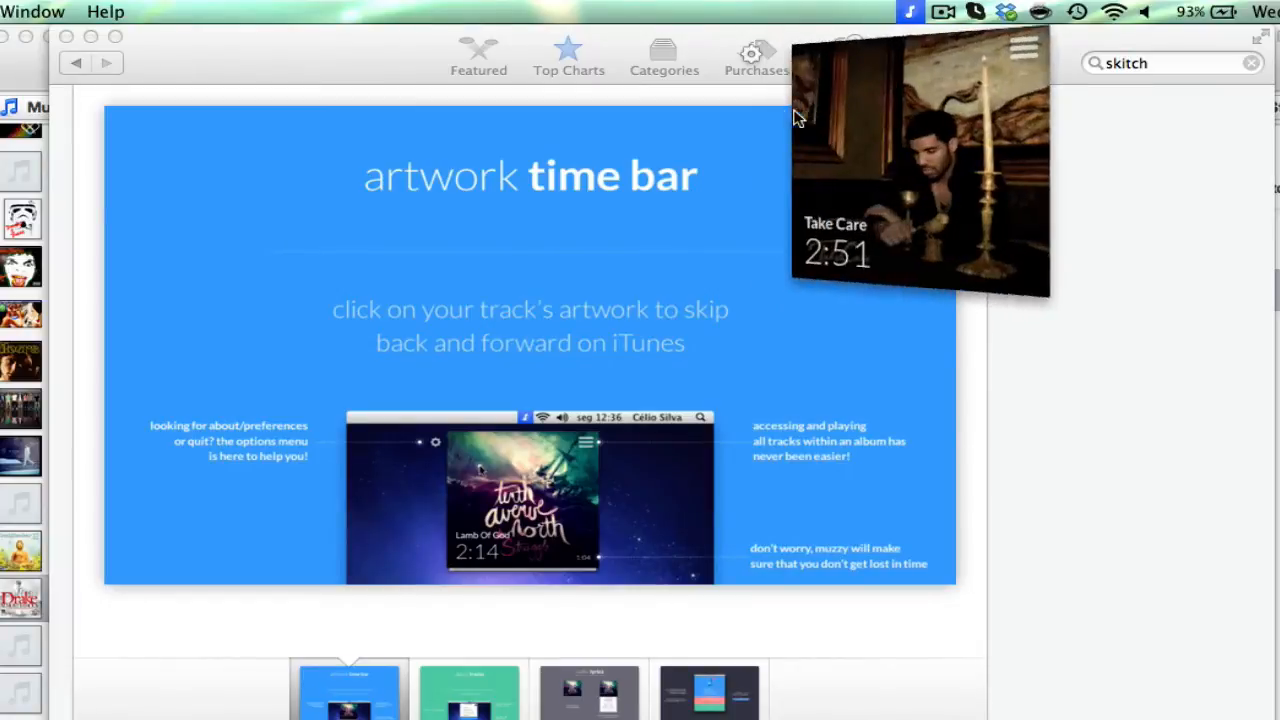
pyautogui.click(751, 54)
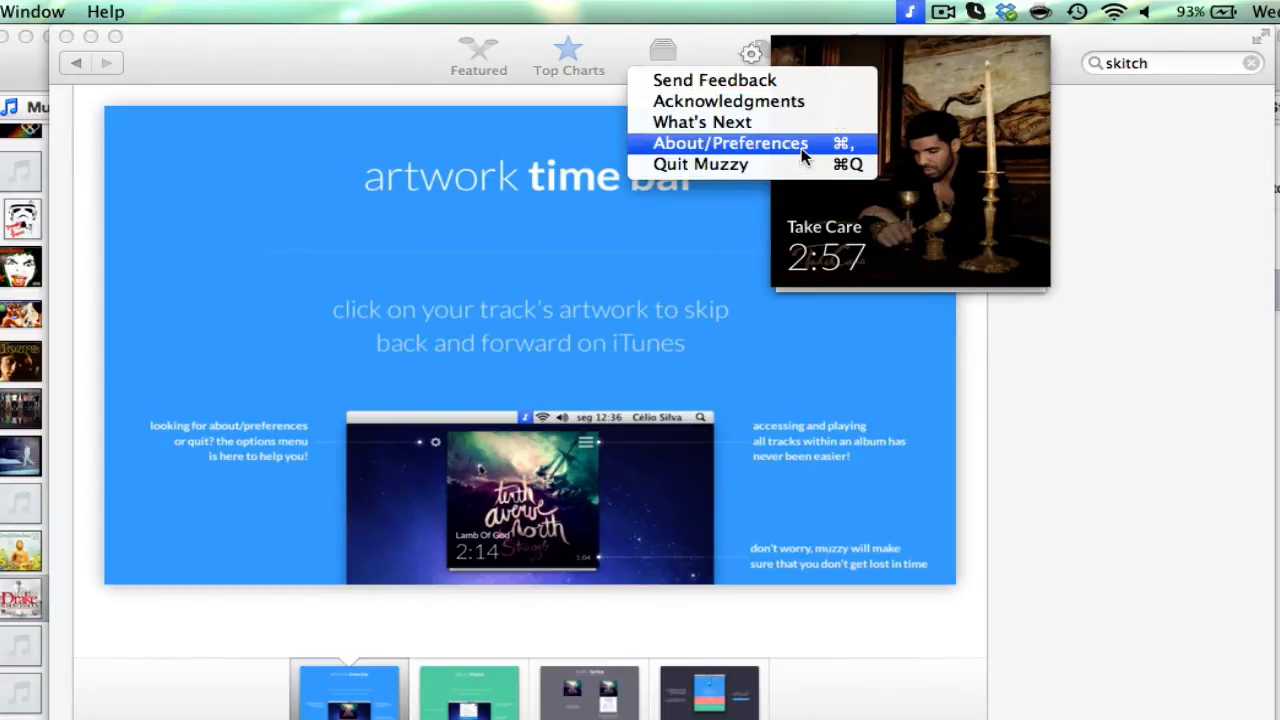
pyautogui.click(728, 143)
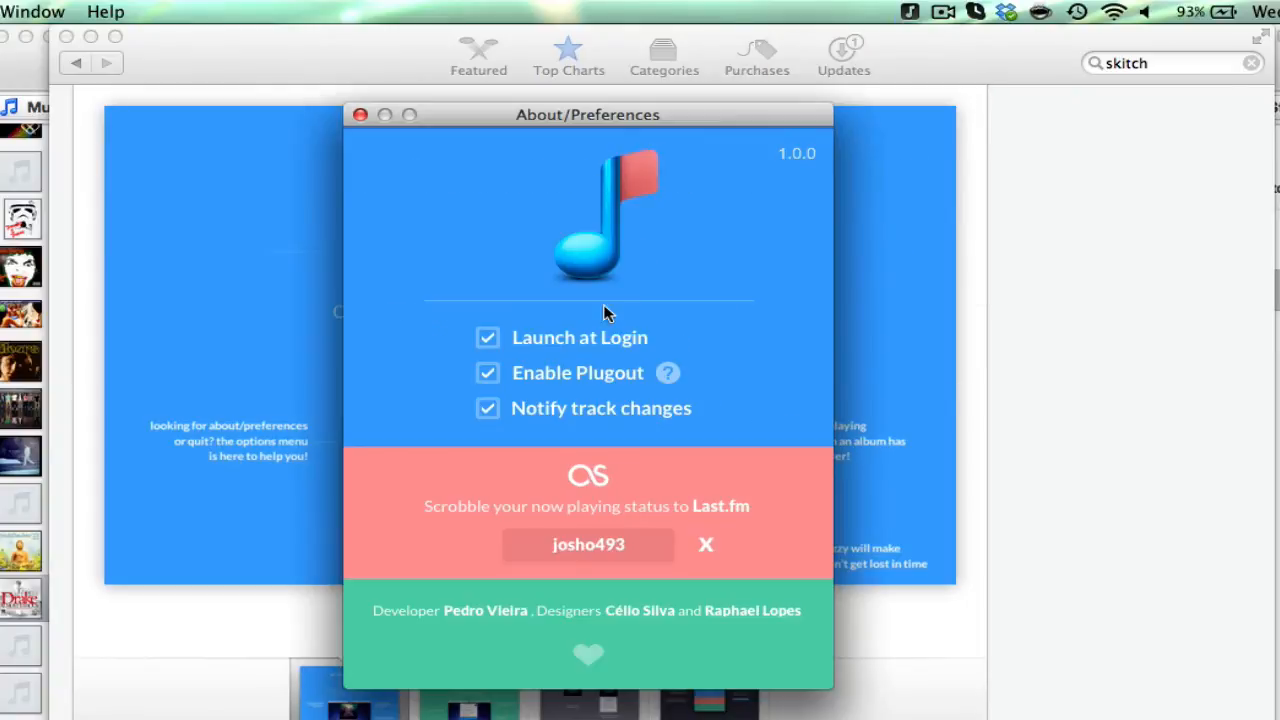
pyautogui.moveTo(658, 385)
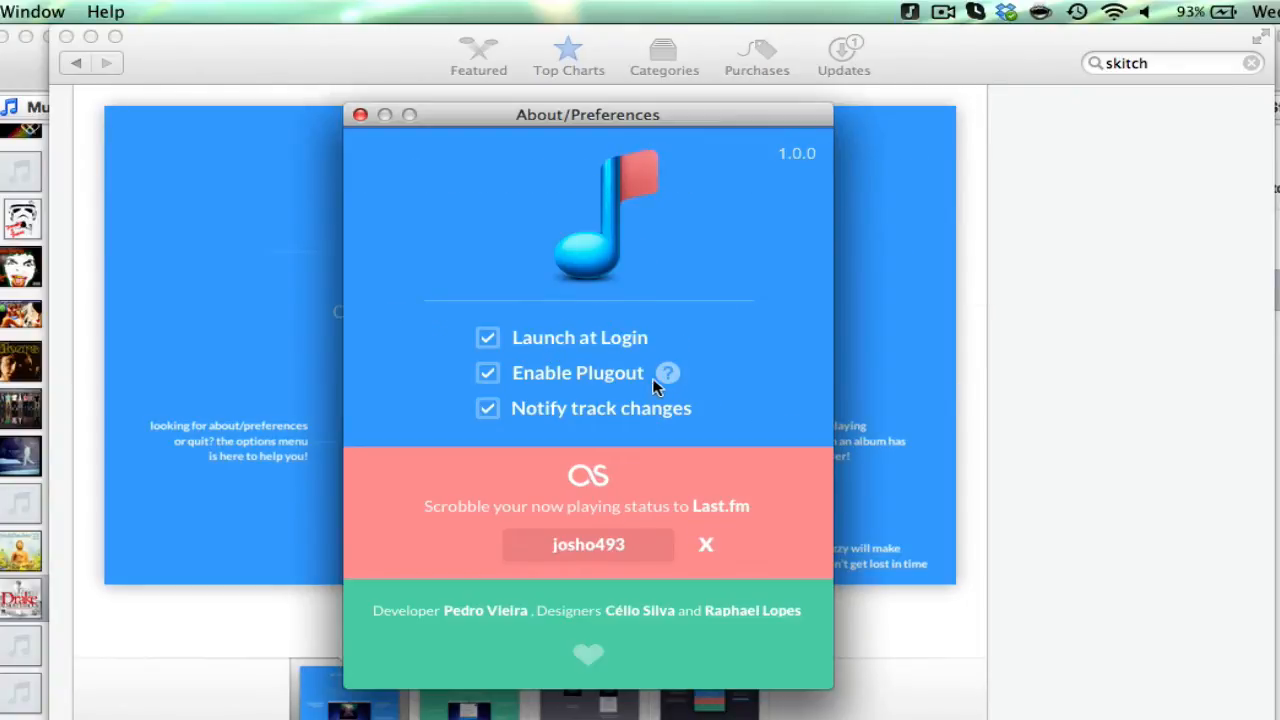
pyautogui.moveTo(453, 400)
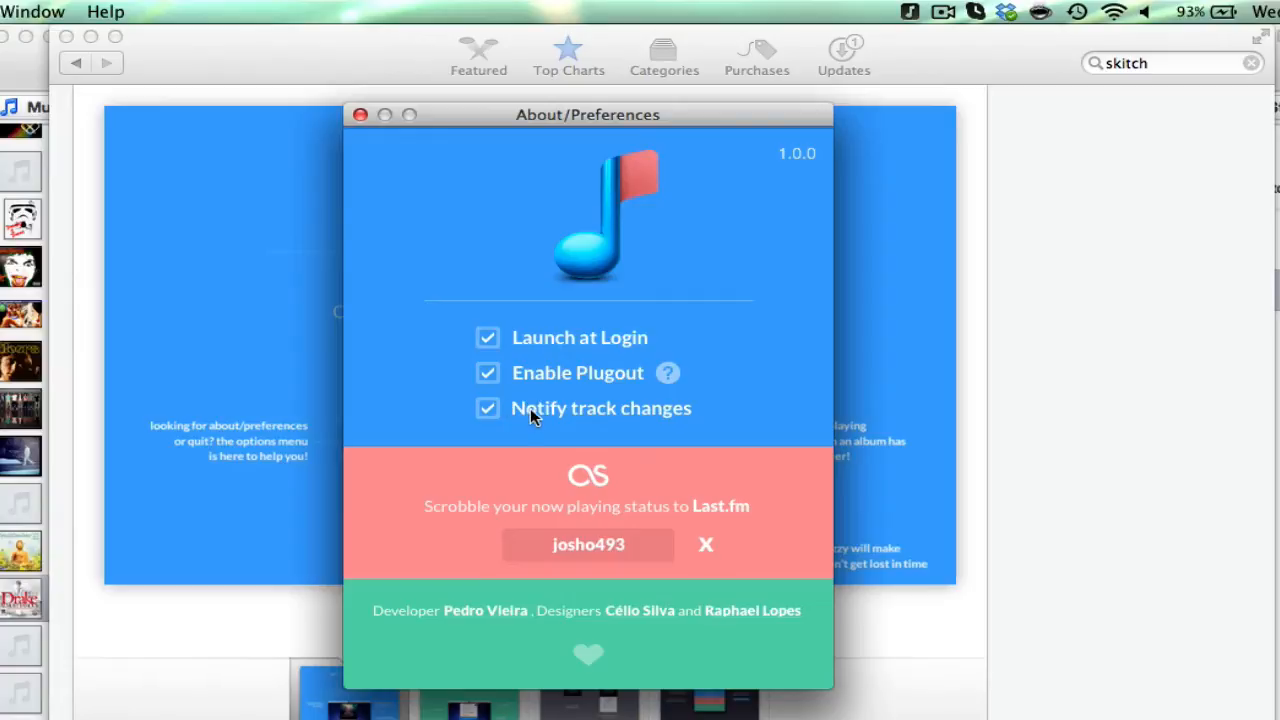
pyautogui.moveTo(558, 456)
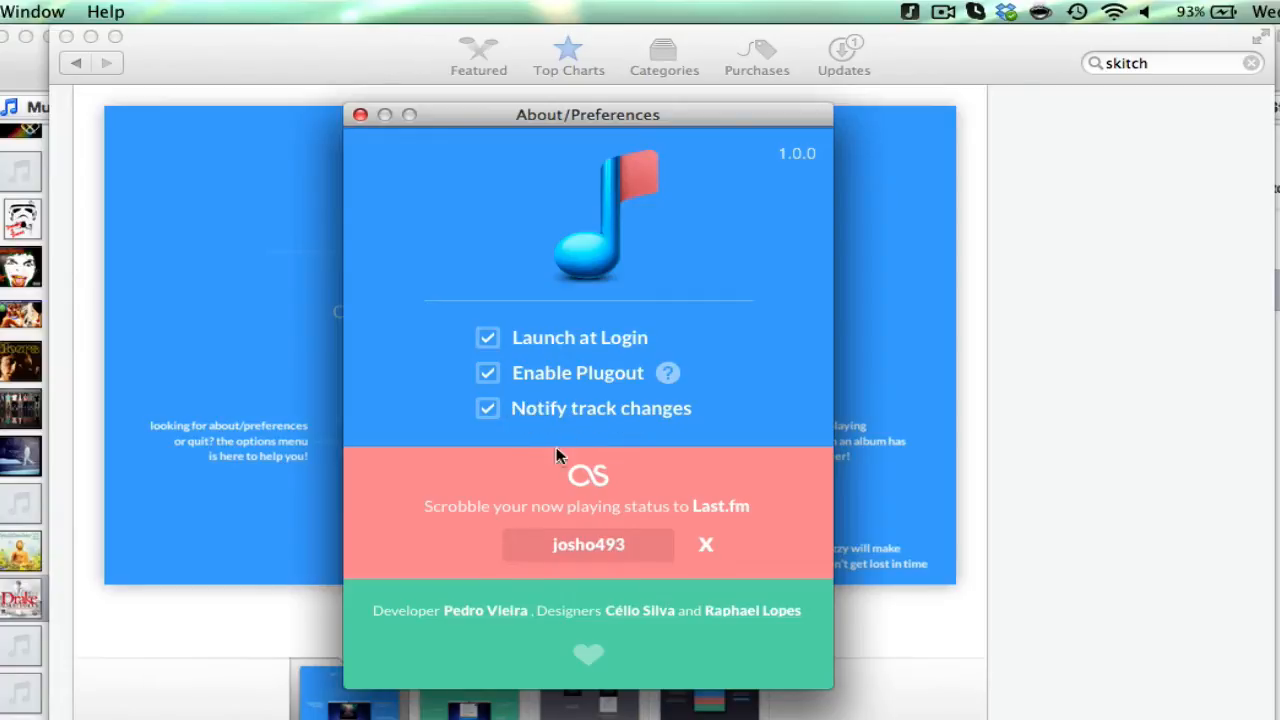
pyautogui.moveTo(685, 513)
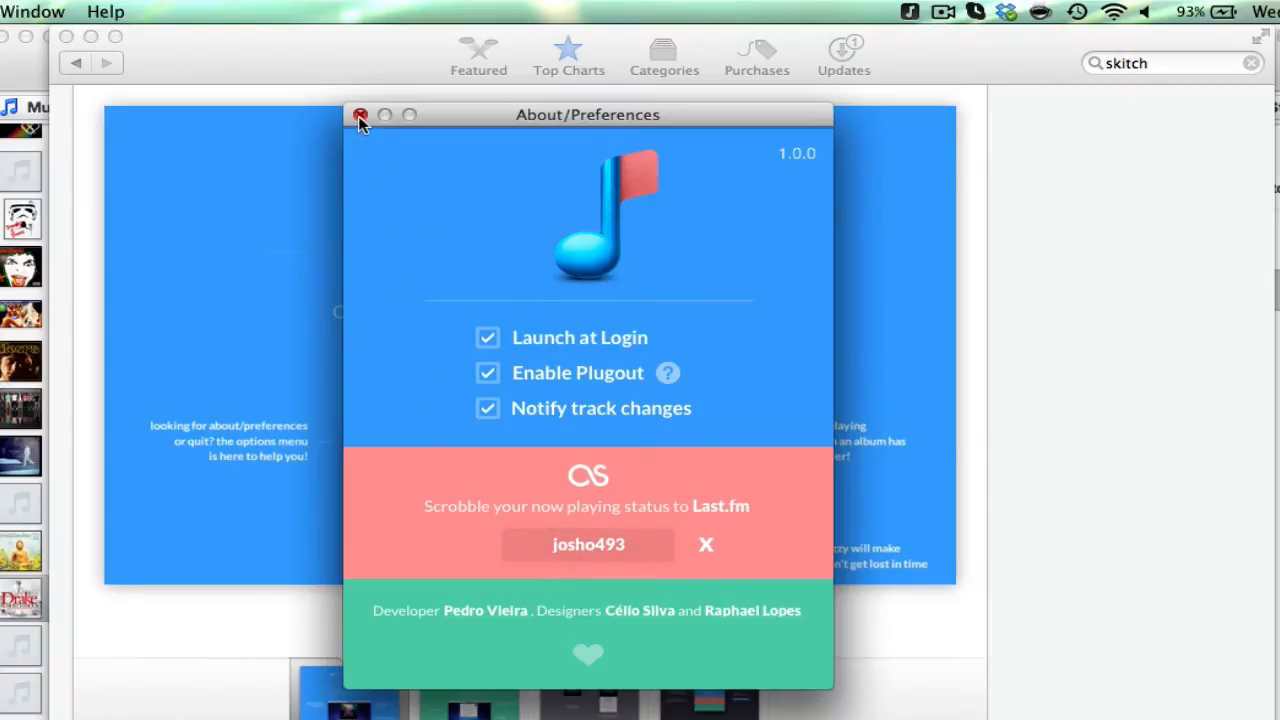
# - Close Muzzy's About/Preferences window
pyautogui.click(360, 115)
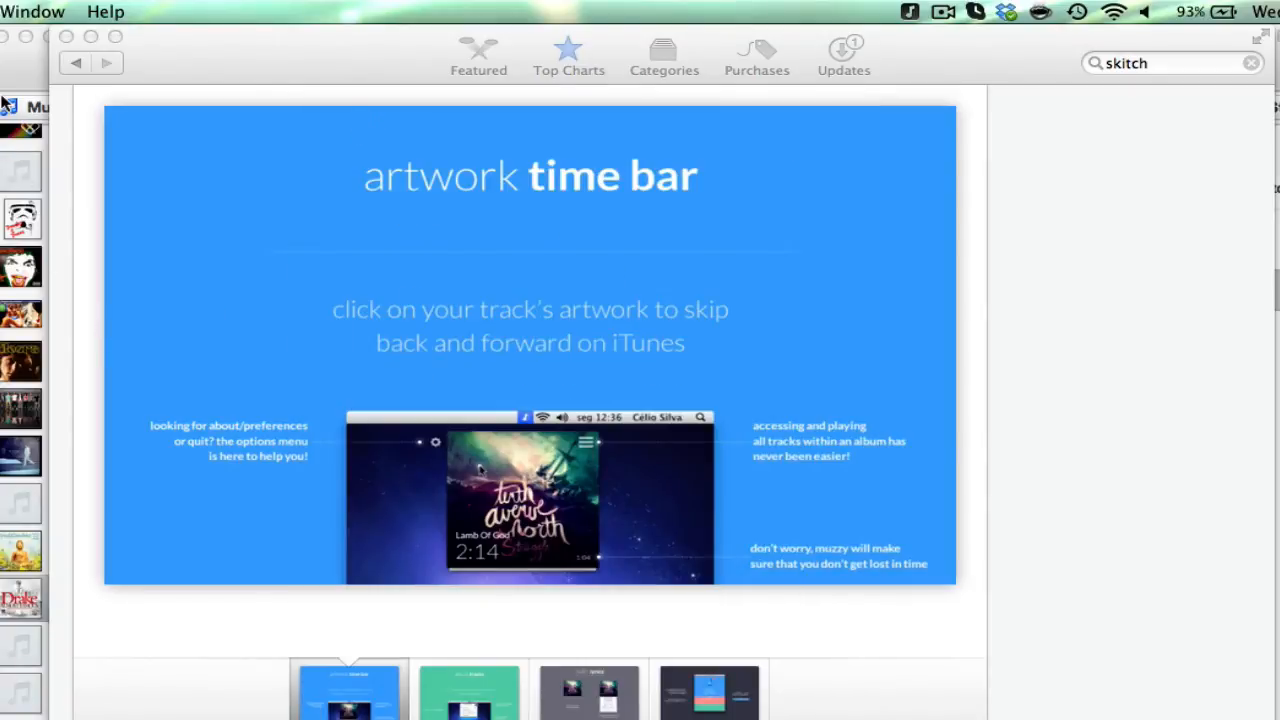
pyautogui.moveTo(740, 318)
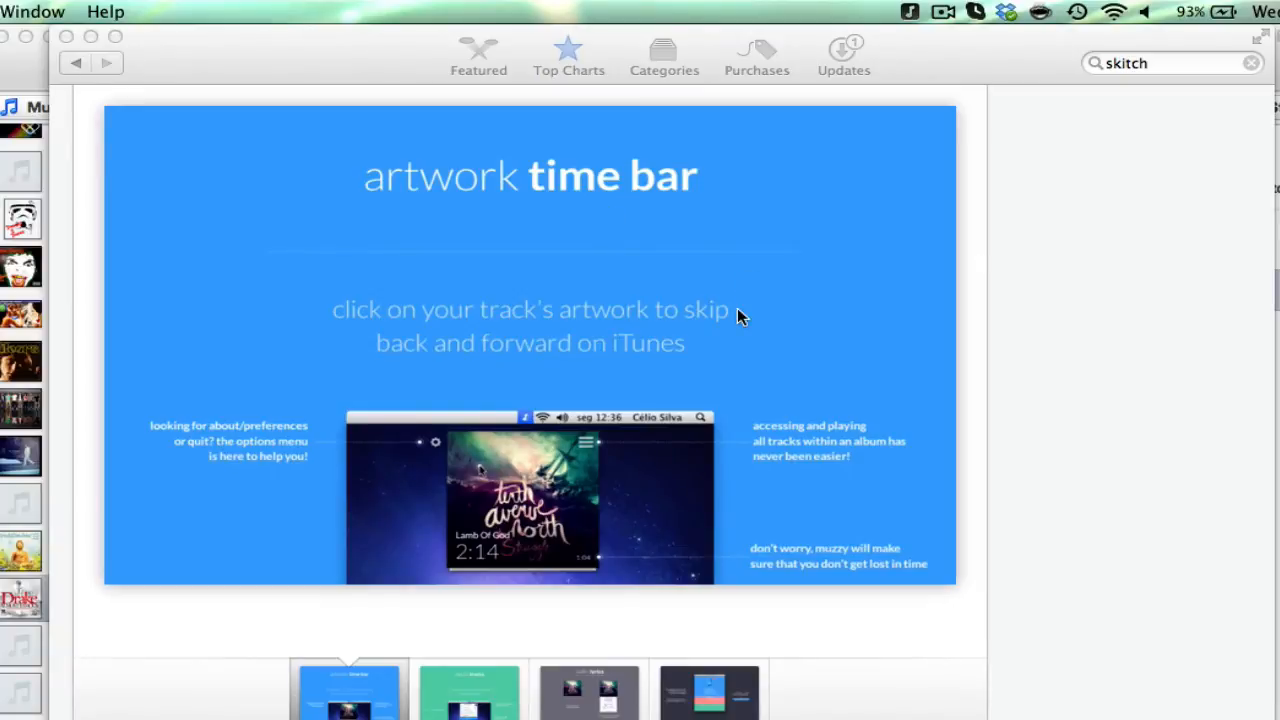
pyautogui.moveTo(910, 12)
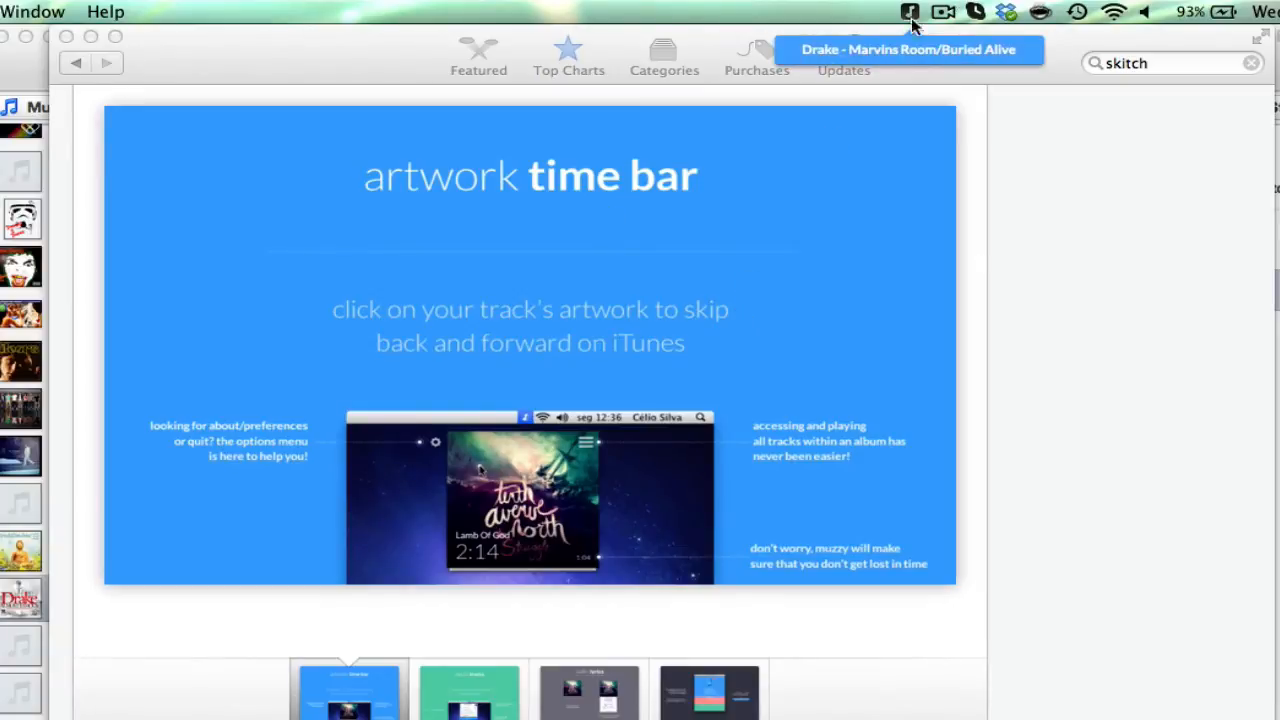
pyautogui.moveTo(948, 76)
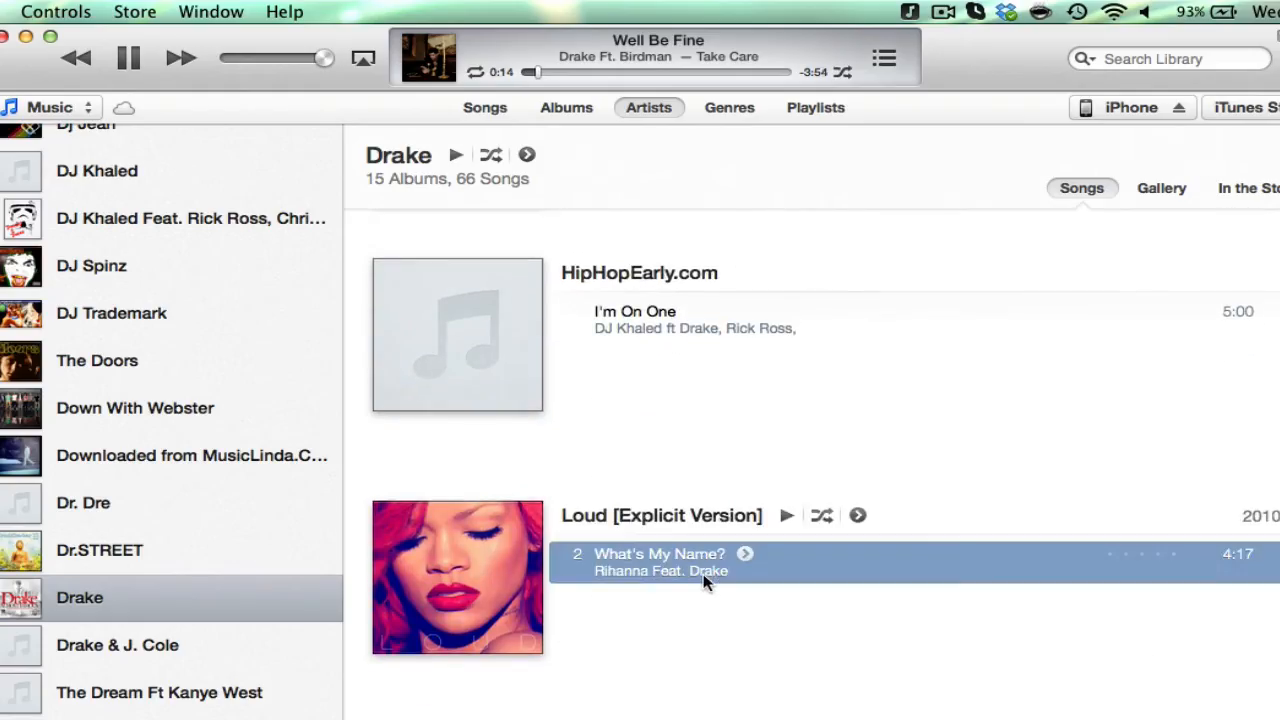
# - Play Rihanna's What's My Name?, then Drake's Say What's Real, and open Muzzy's options menu
pyautogui.doubleClick(659, 553)
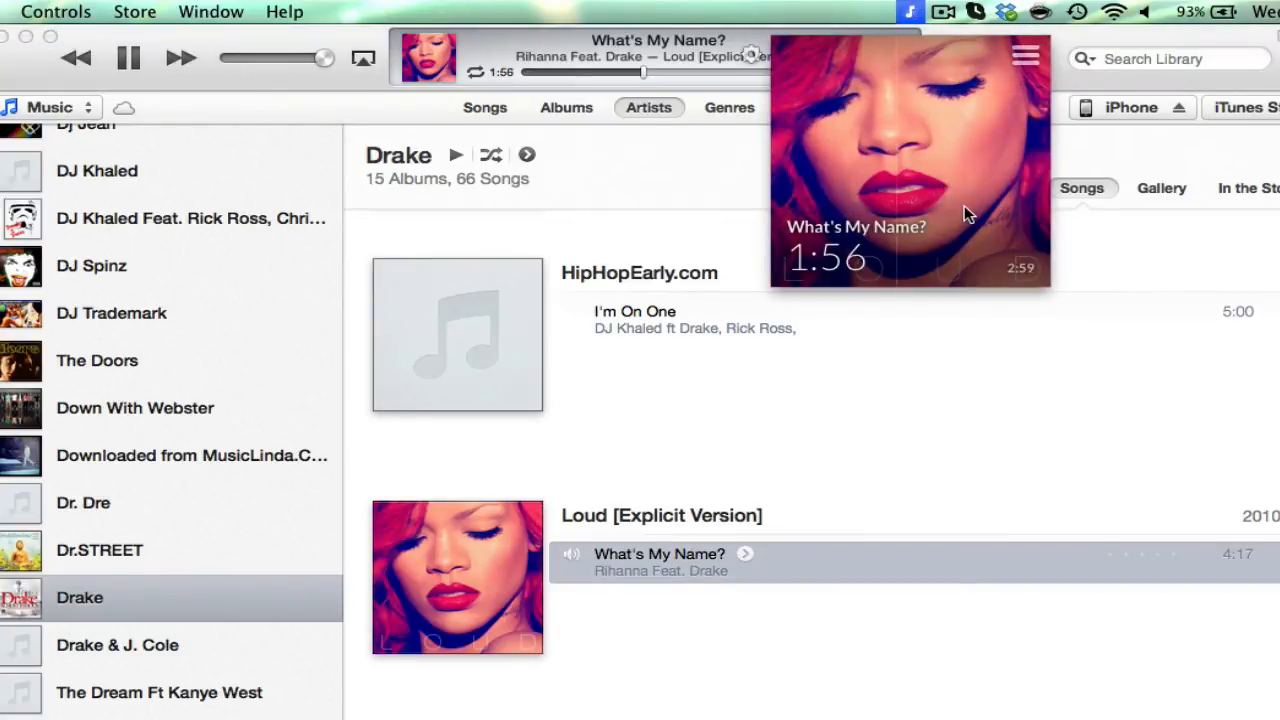
pyautogui.scroll(3)
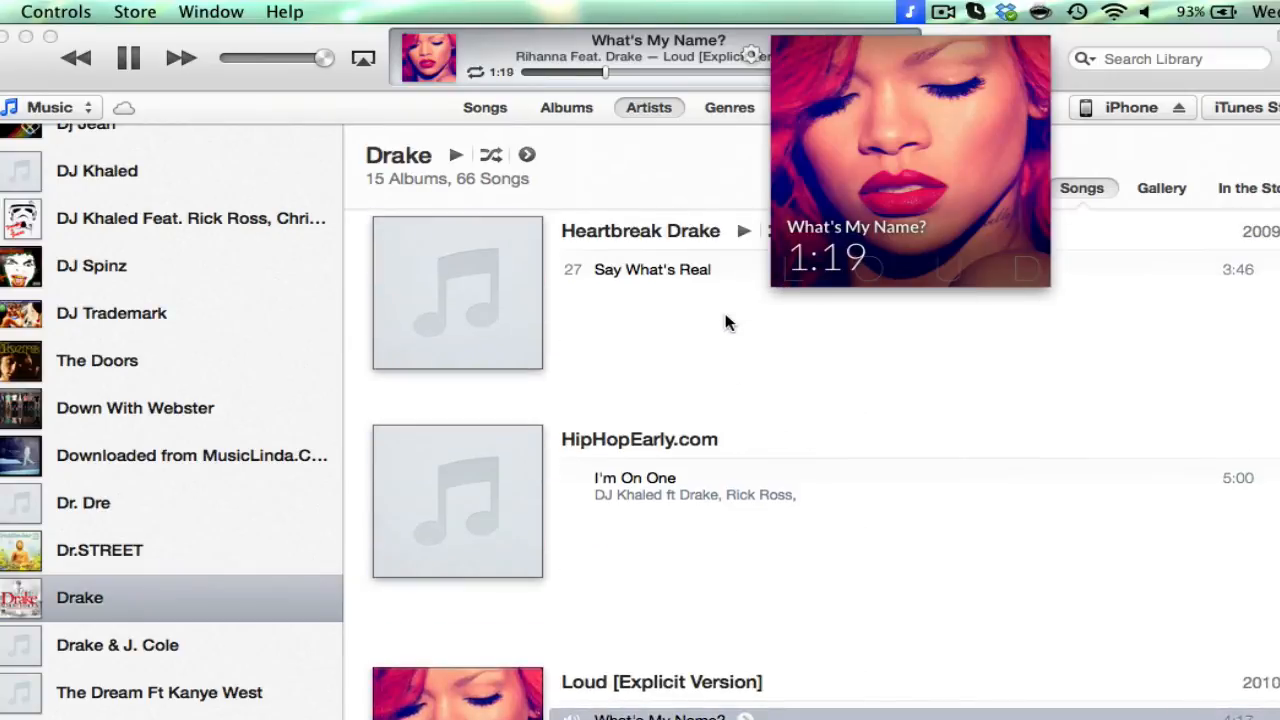
pyautogui.doubleClick(651, 269)
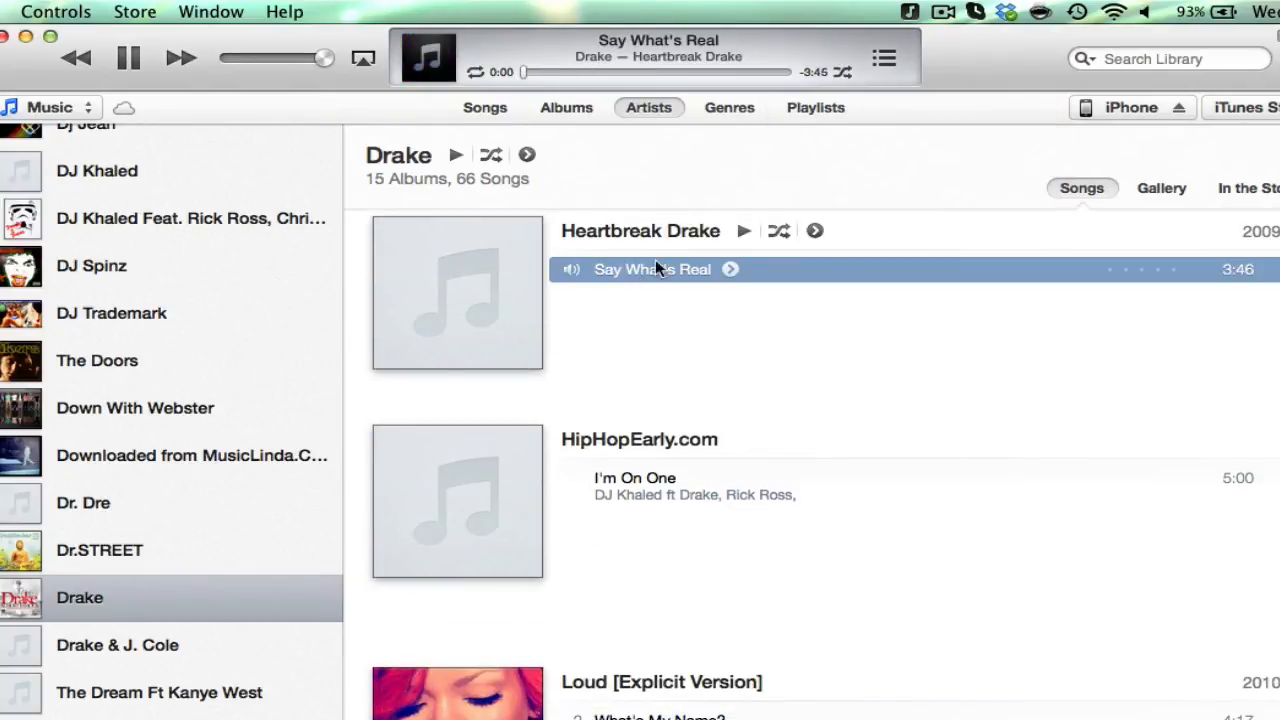
pyautogui.click(884, 57)
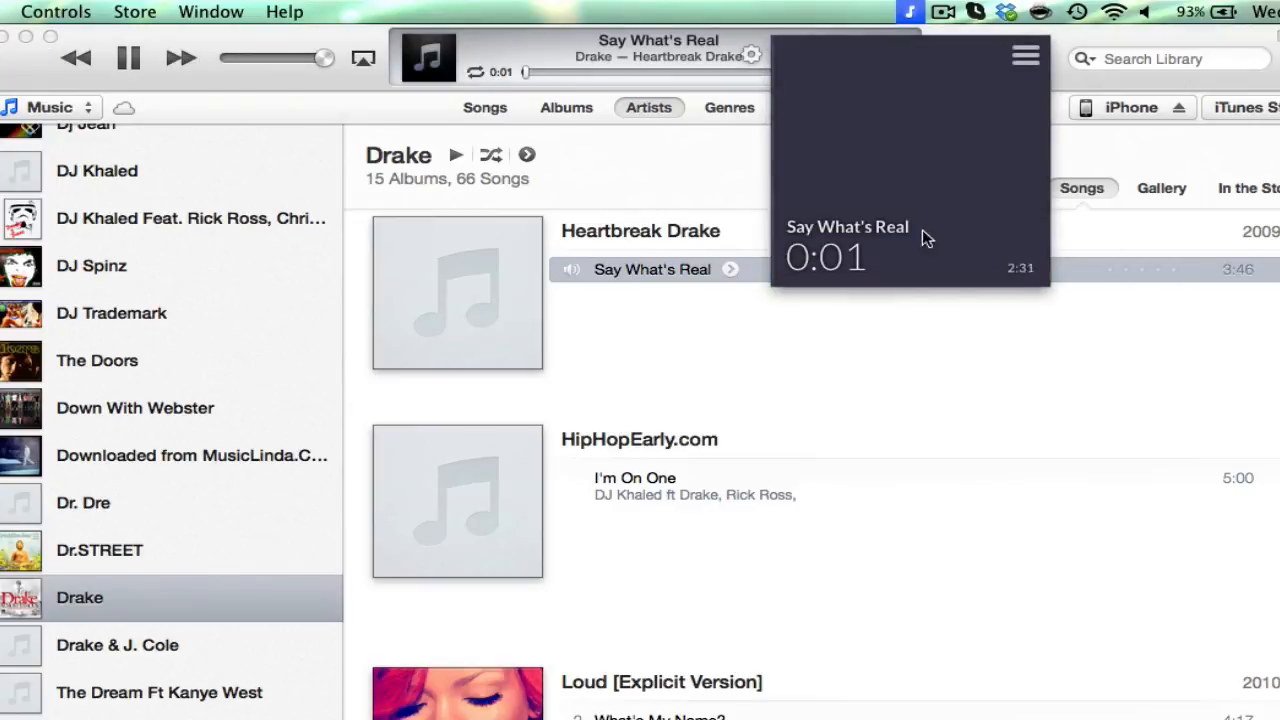
pyautogui.moveTo(790, 156)
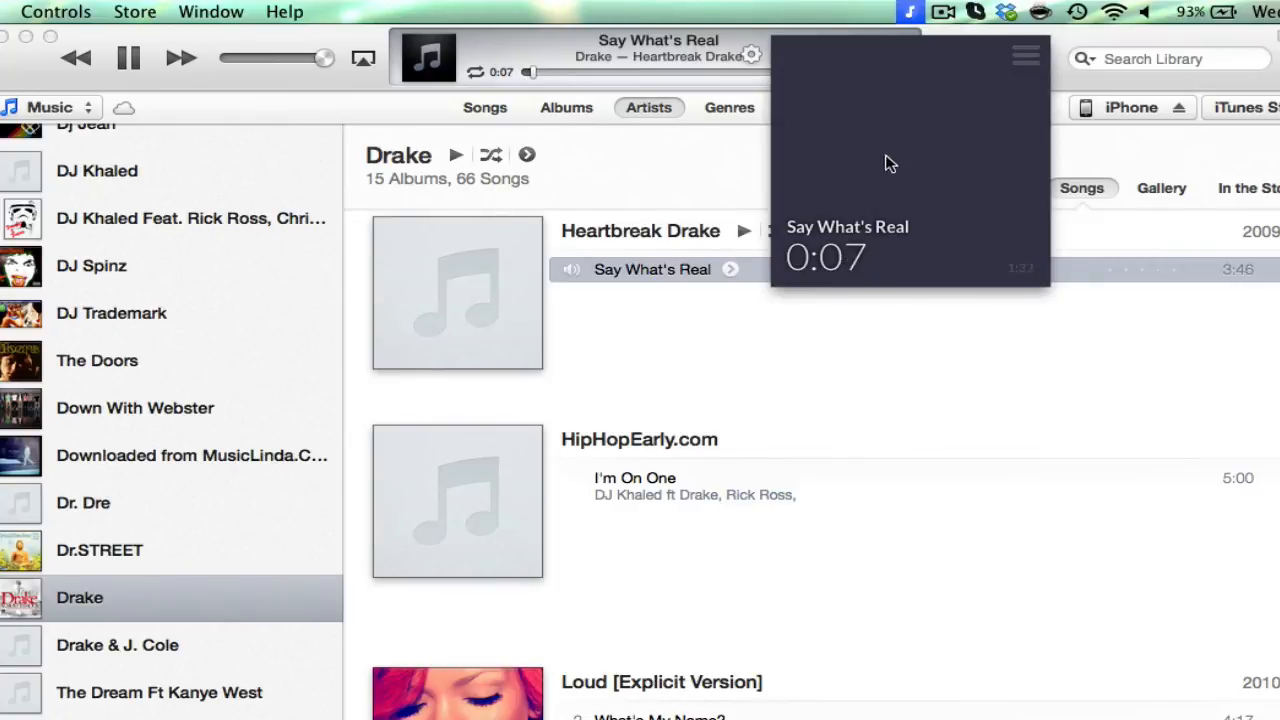
pyautogui.click(734, 40)
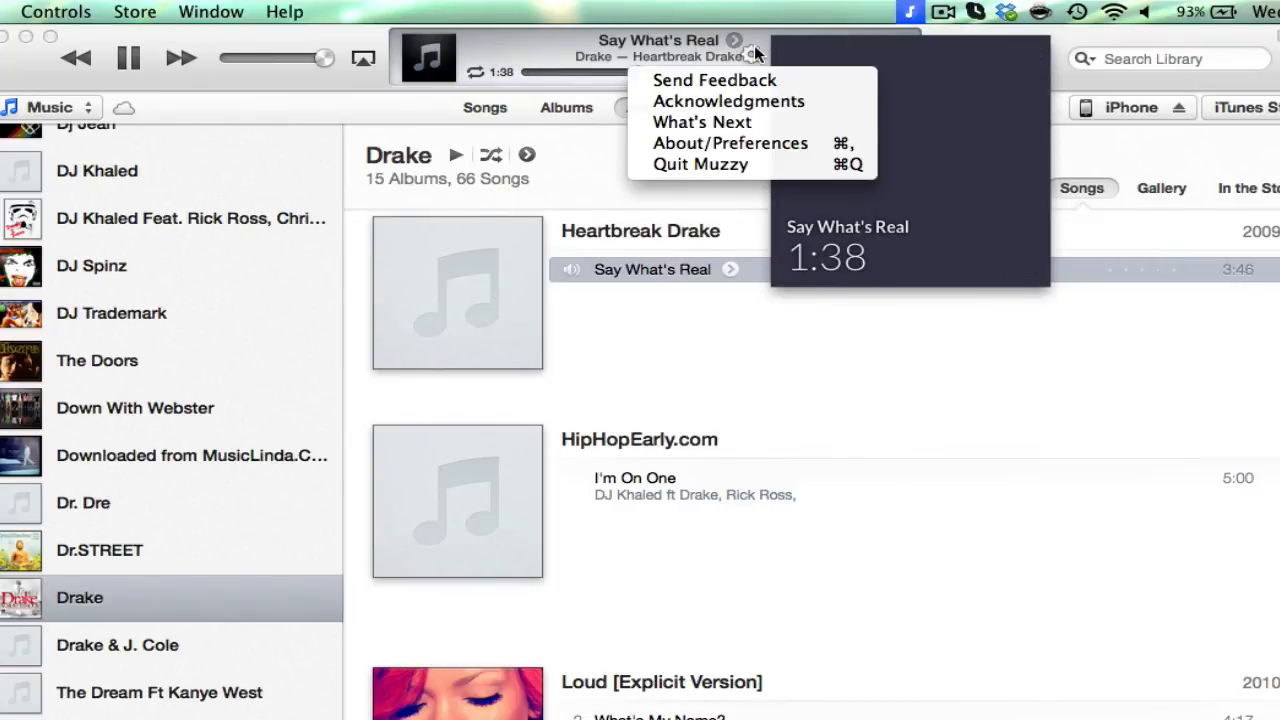
# - Open Muzzy's What's Next preview of version 2.0, then close it
pyautogui.click(701, 121)
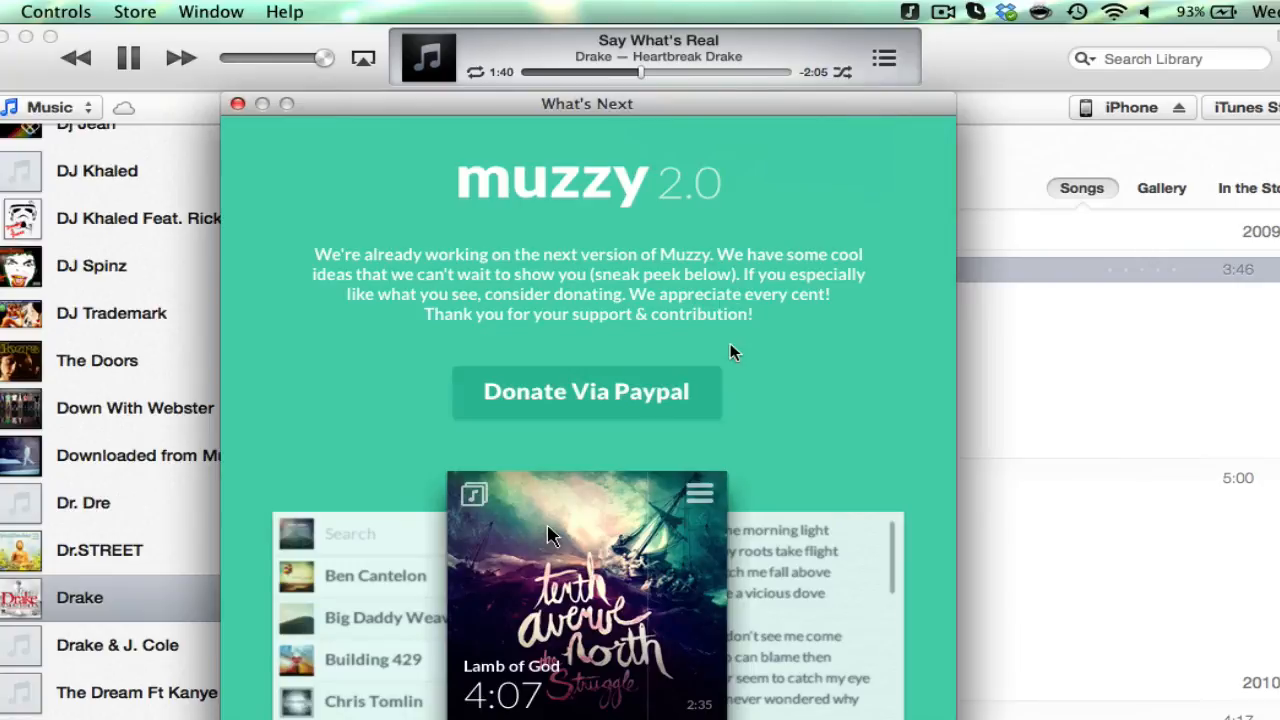
pyautogui.moveTo(743, 631)
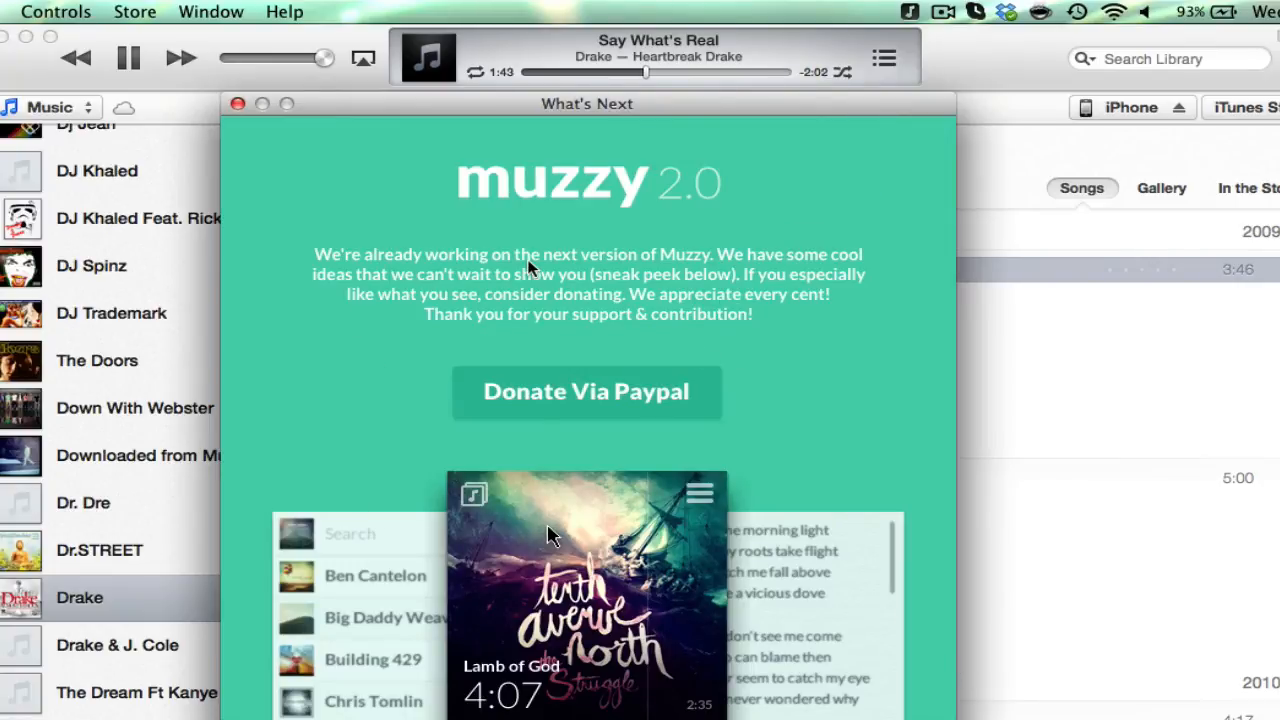
pyautogui.moveTo(635, 398)
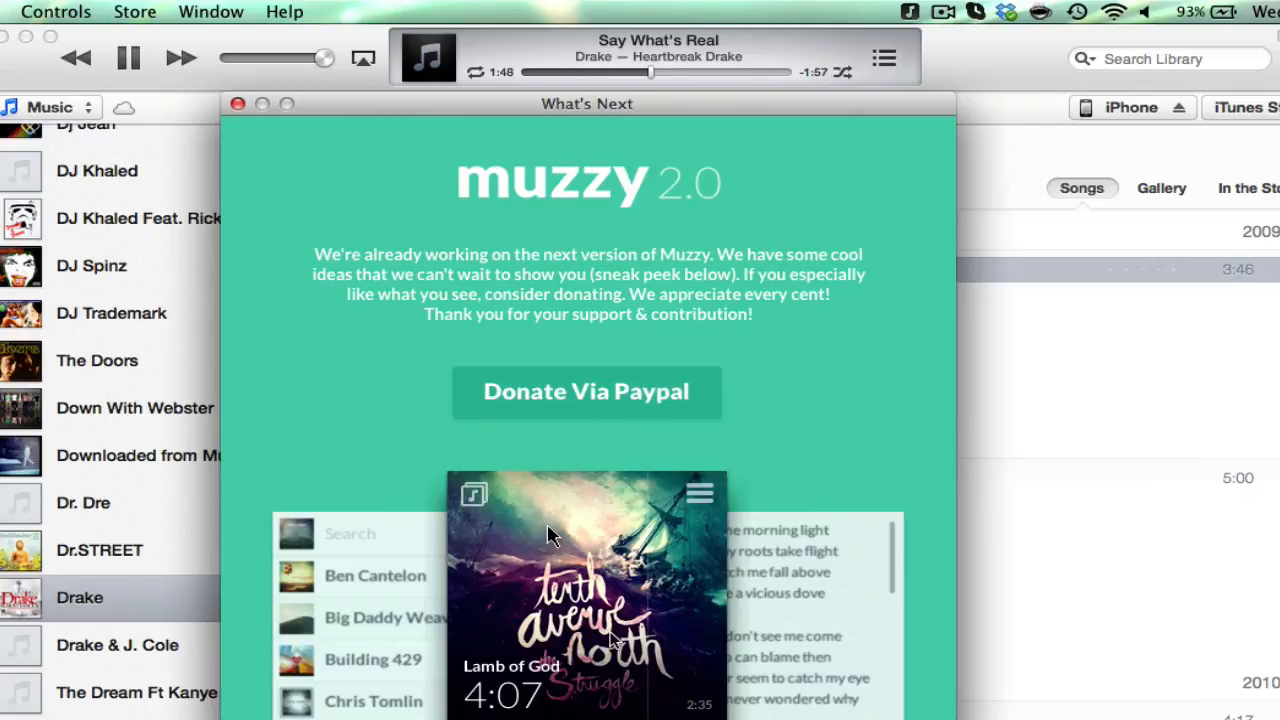
pyautogui.moveTo(391, 341)
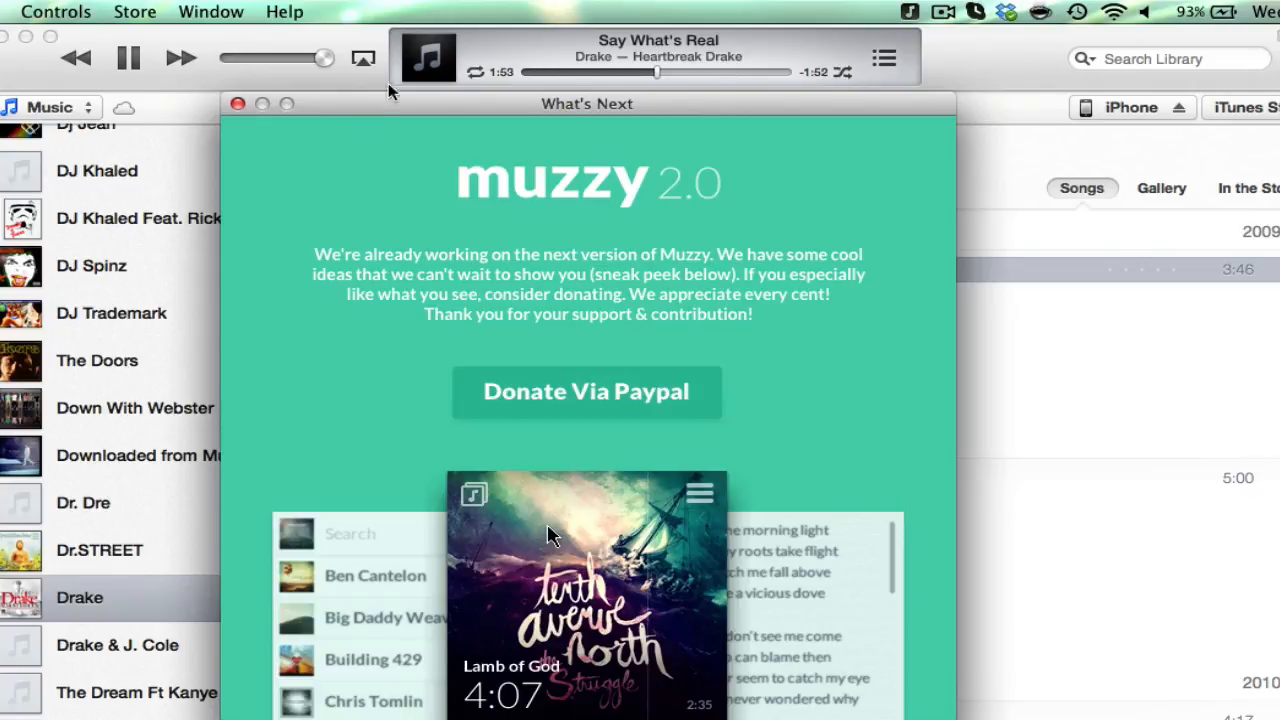
pyautogui.moveTo(230, 138)
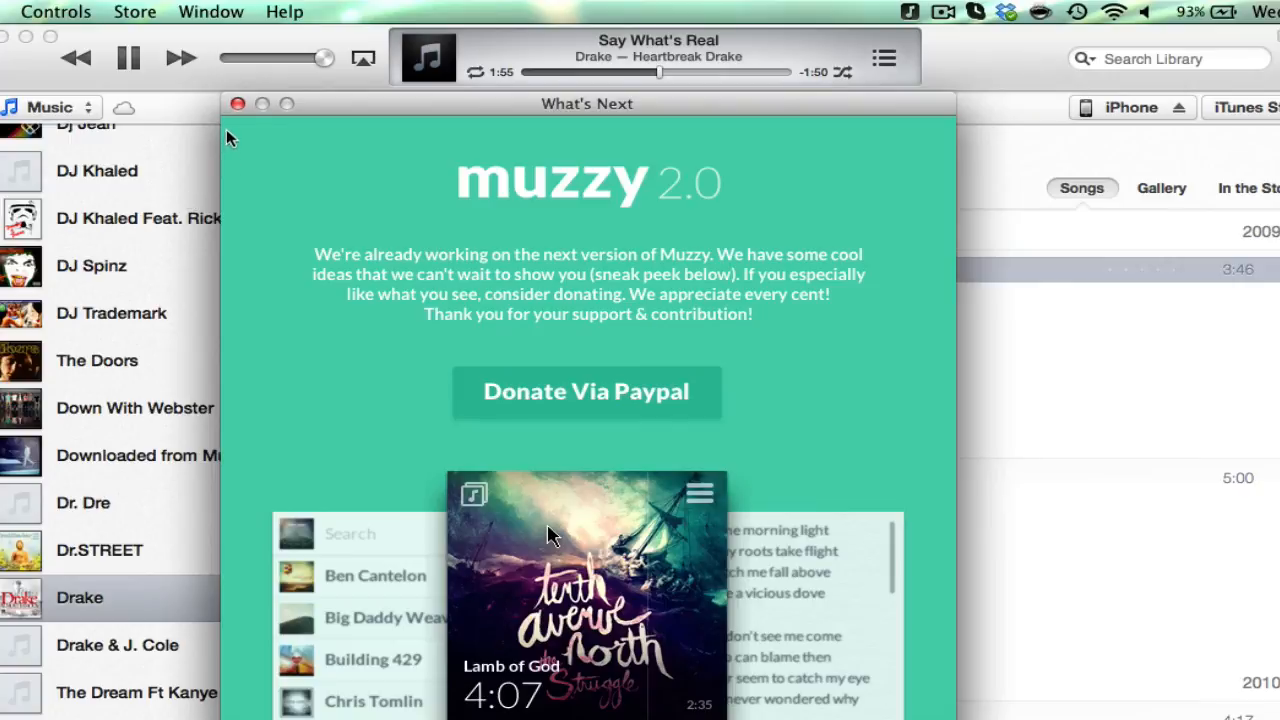
pyautogui.click(238, 103)
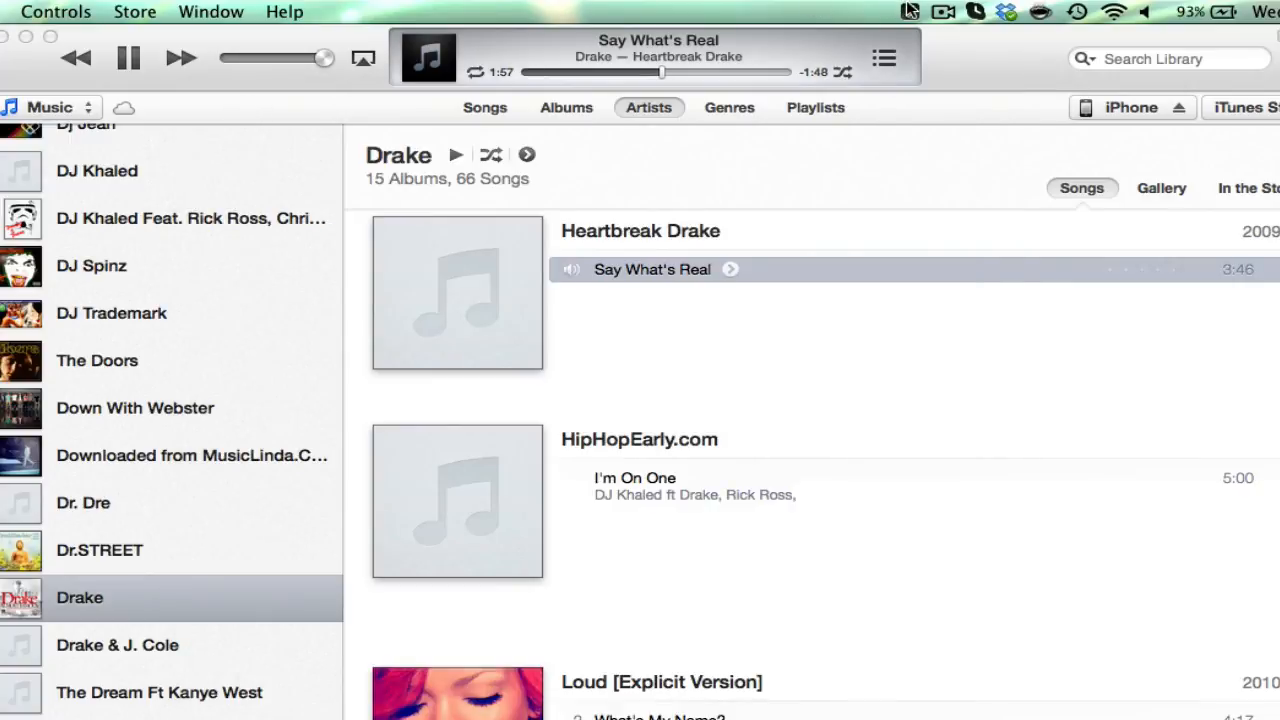